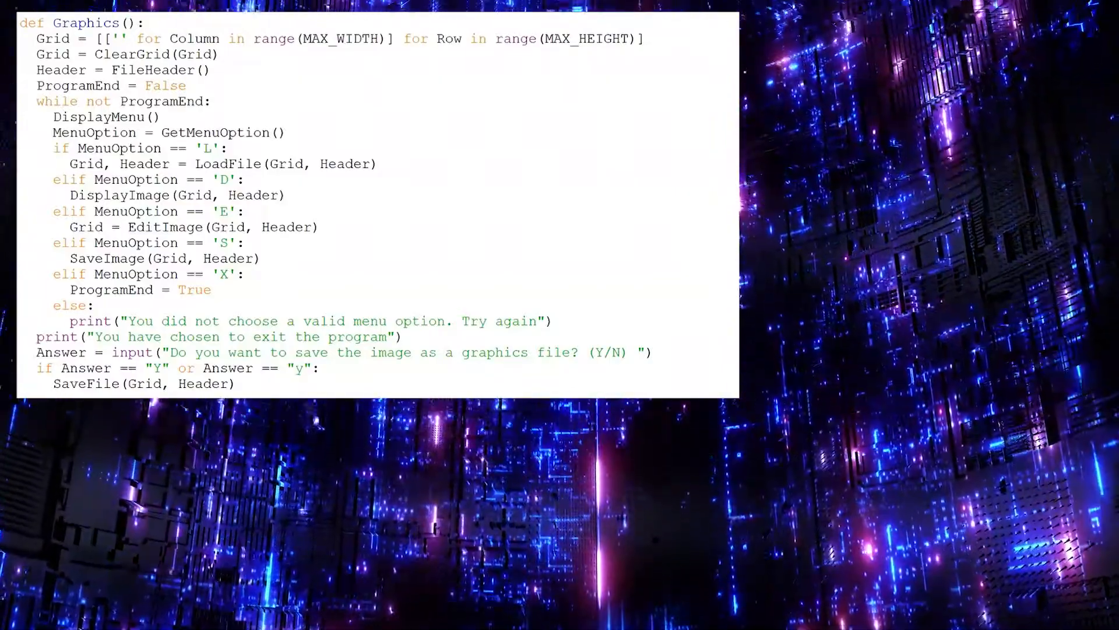
Step: Highlight the line 'Grid, Header = LoadFile(Grid, Header)' in the menu loop
{"action": "left_click", "coordinate": [223, 163]}
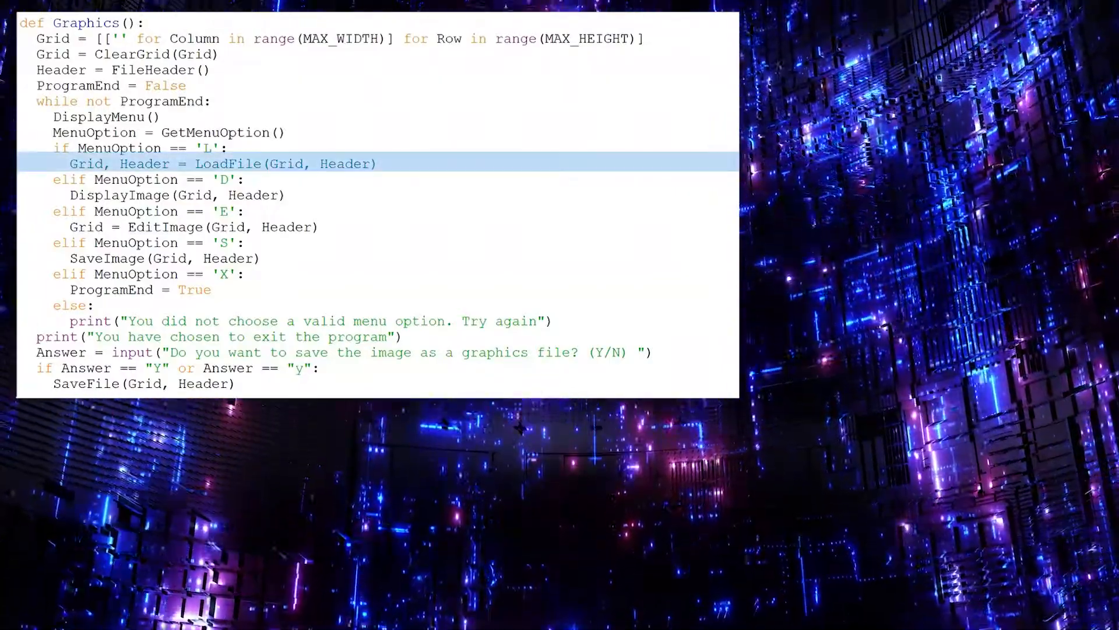